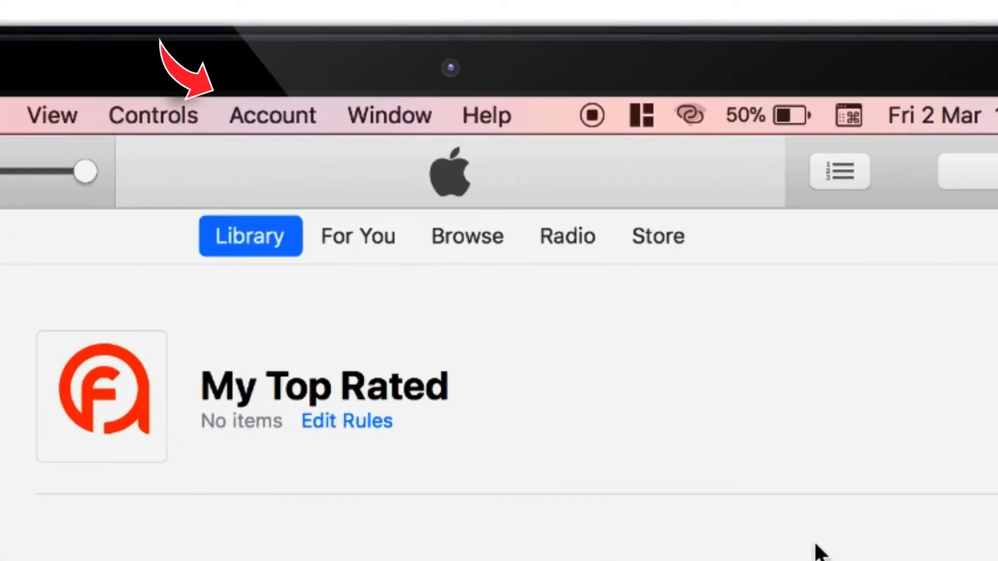
Step: Open the iTunes Account menu
left_click(272, 115)
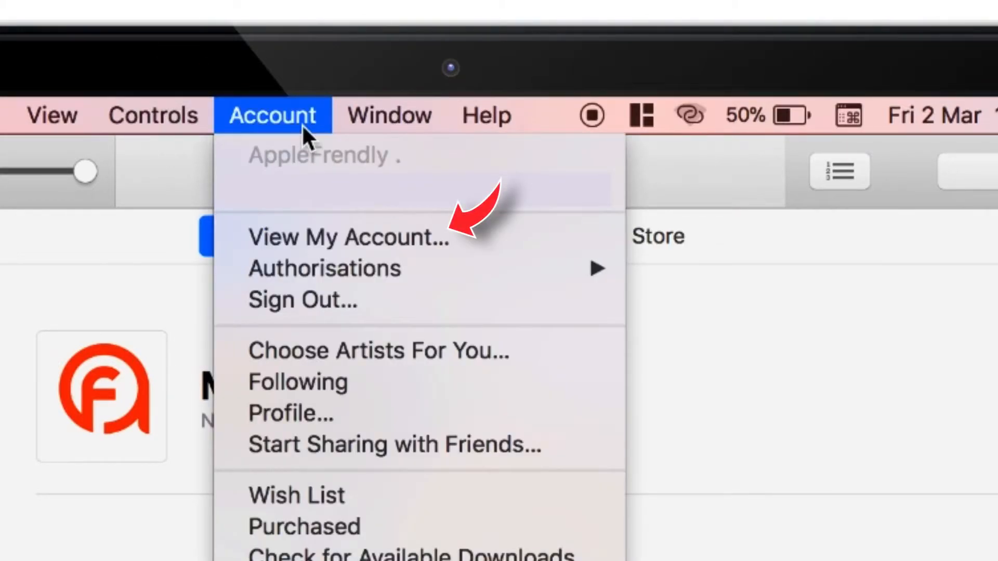
mouse_move(491, 264)
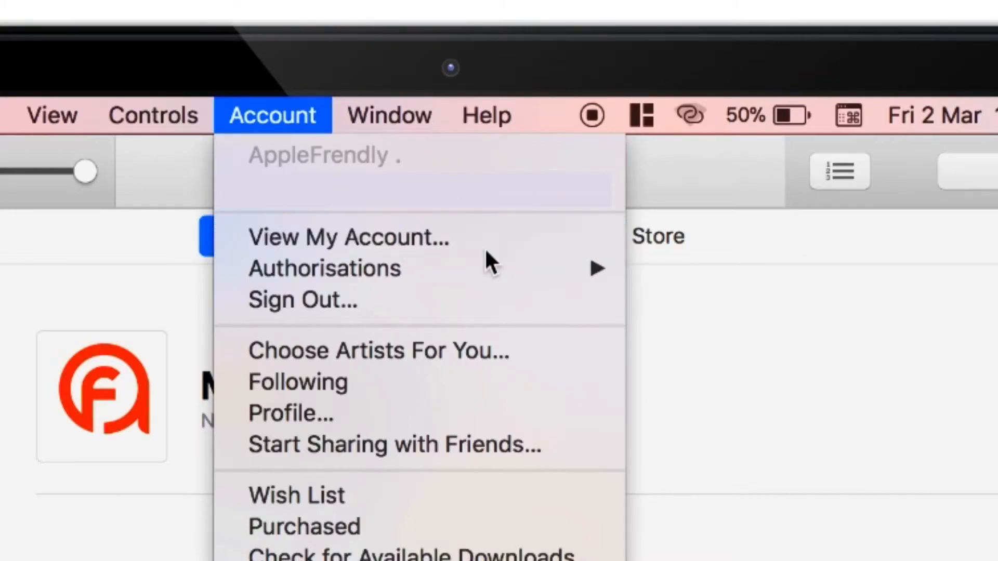
Step: Choose View My Account and sign in with the Apple ID password
left_click(348, 238)
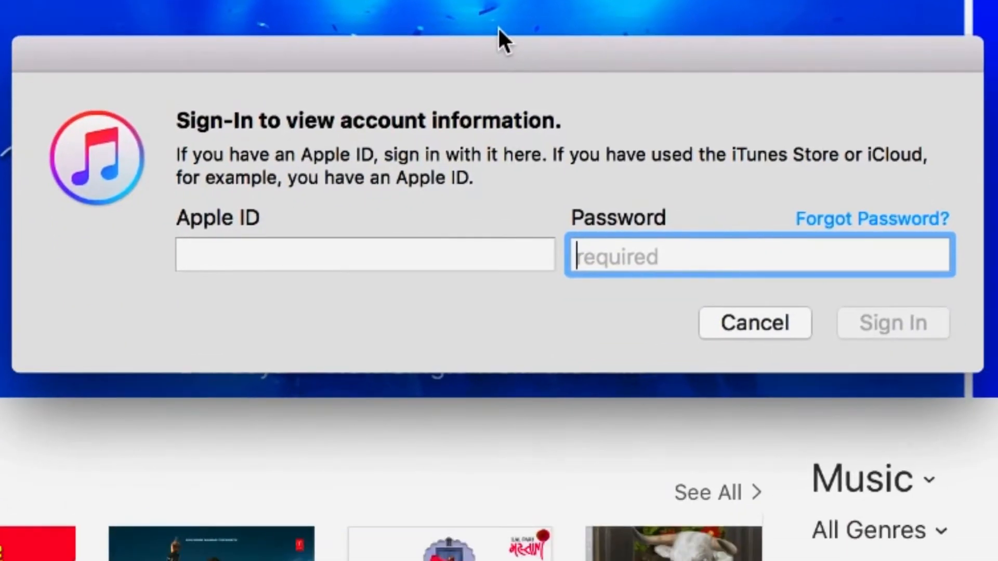
type("••")
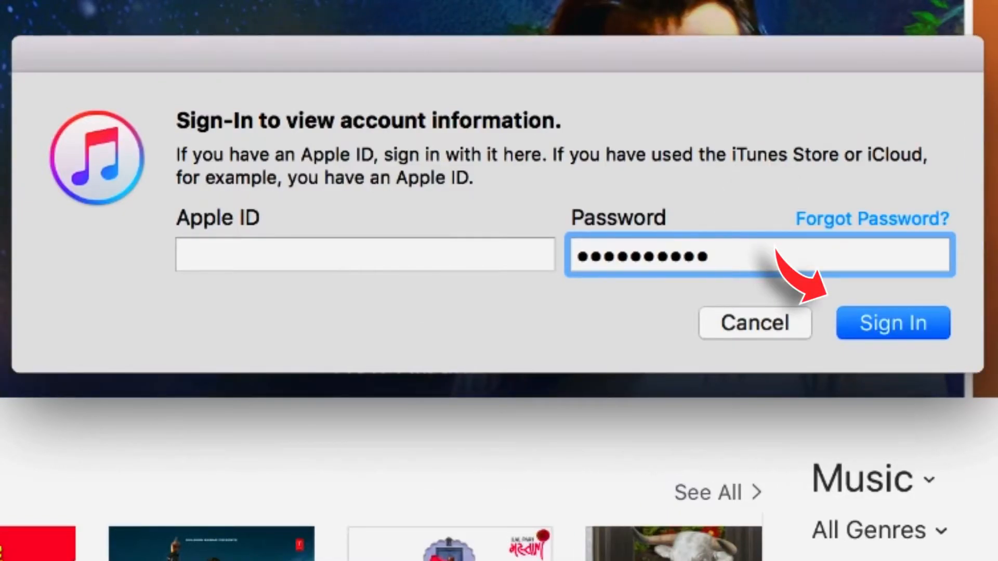
left_click(893, 323)
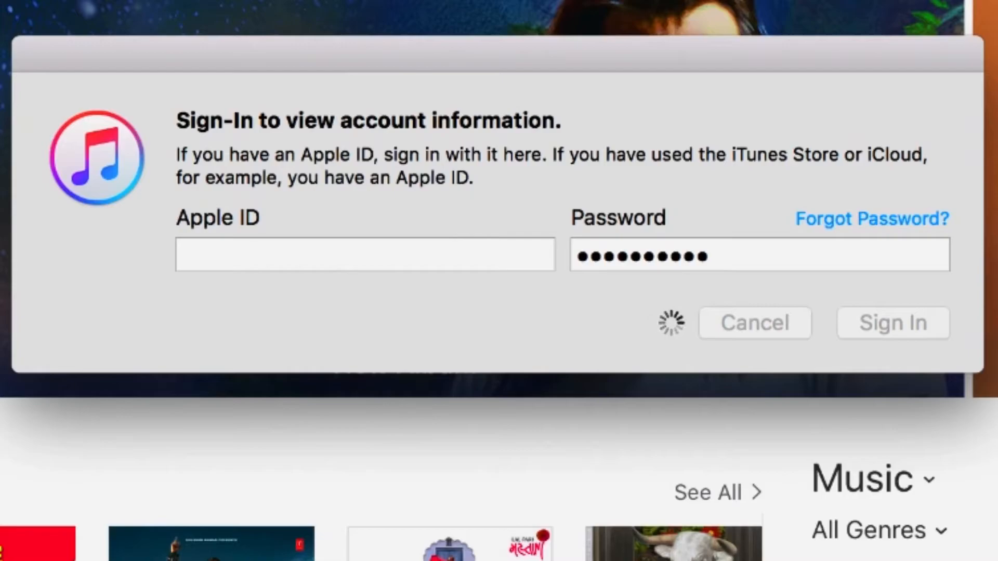
left_click(892, 322)
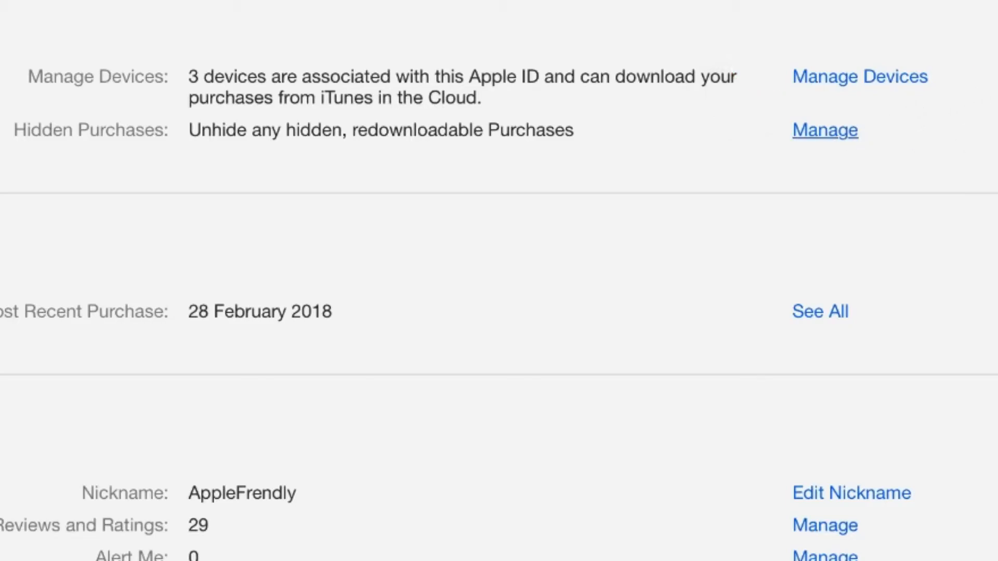
Step: Open Manage next to Hidden Purchases on the Account Information page
left_click(825, 130)
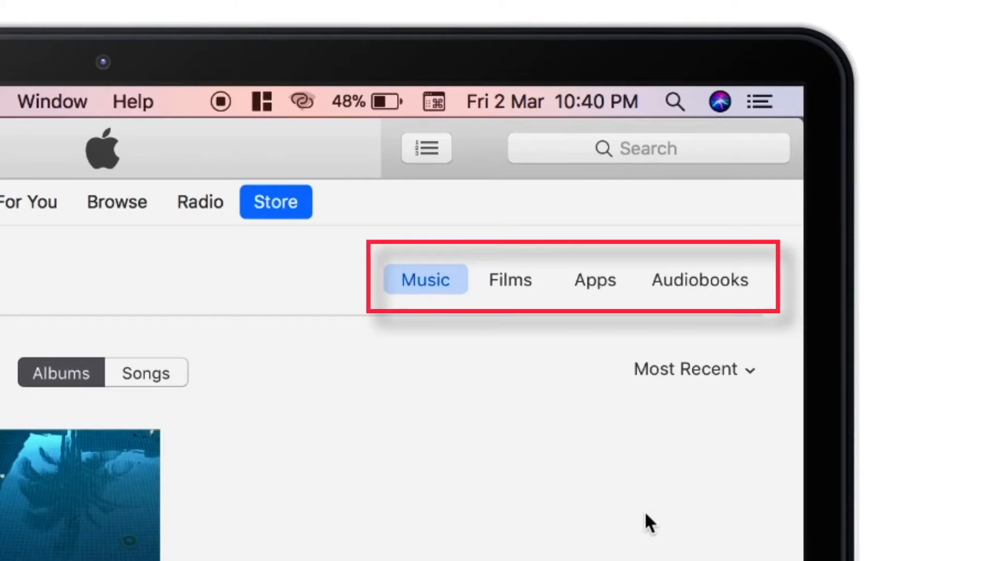
Step: Check hidden Films and Audiobooks, then return to hidden Music
left_click(510, 280)
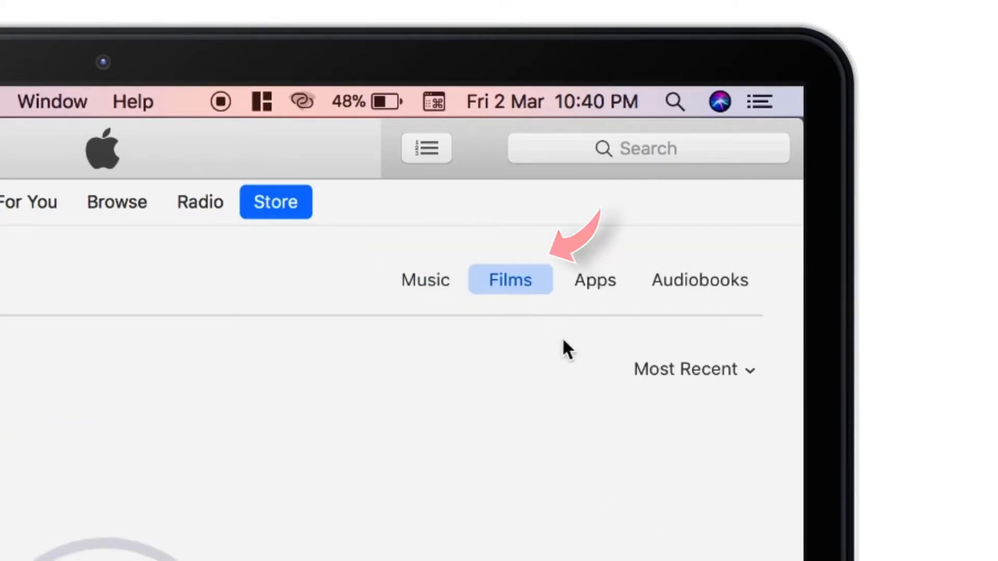
left_click(700, 280)
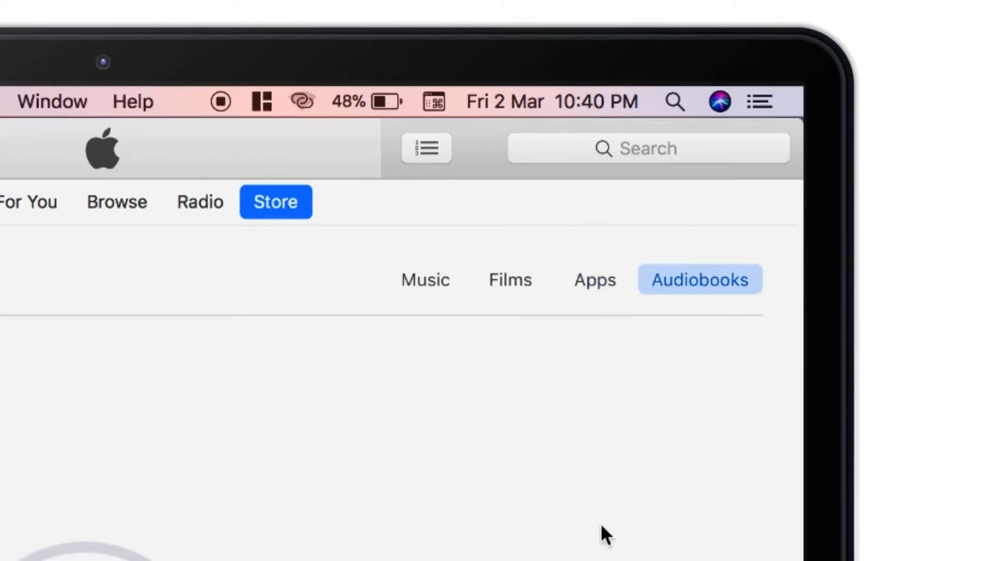
left_click(425, 280)
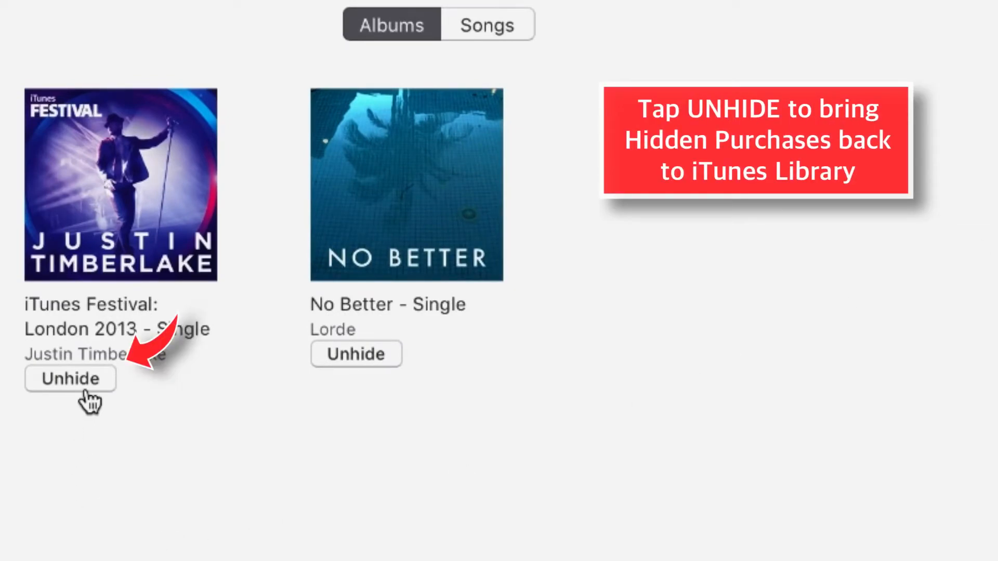
Step: Unhide the iTunes Festival: London 2013 and No Better albums
left_click(70, 379)
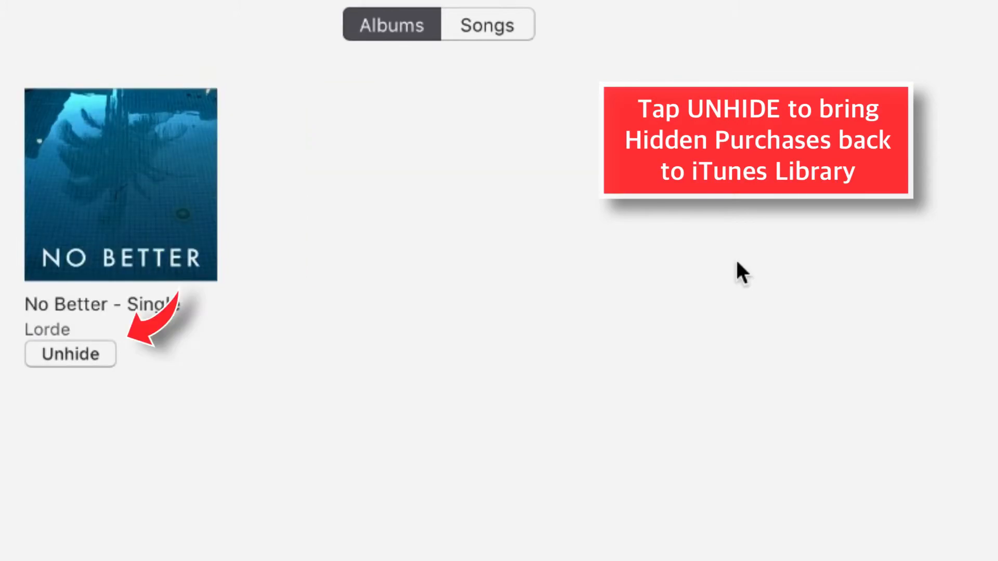
left_click(70, 354)
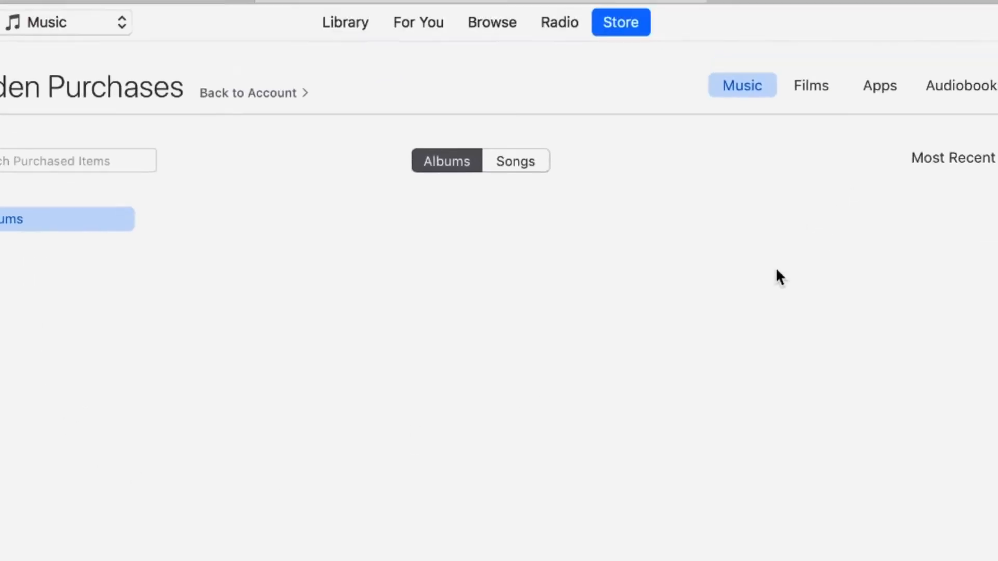